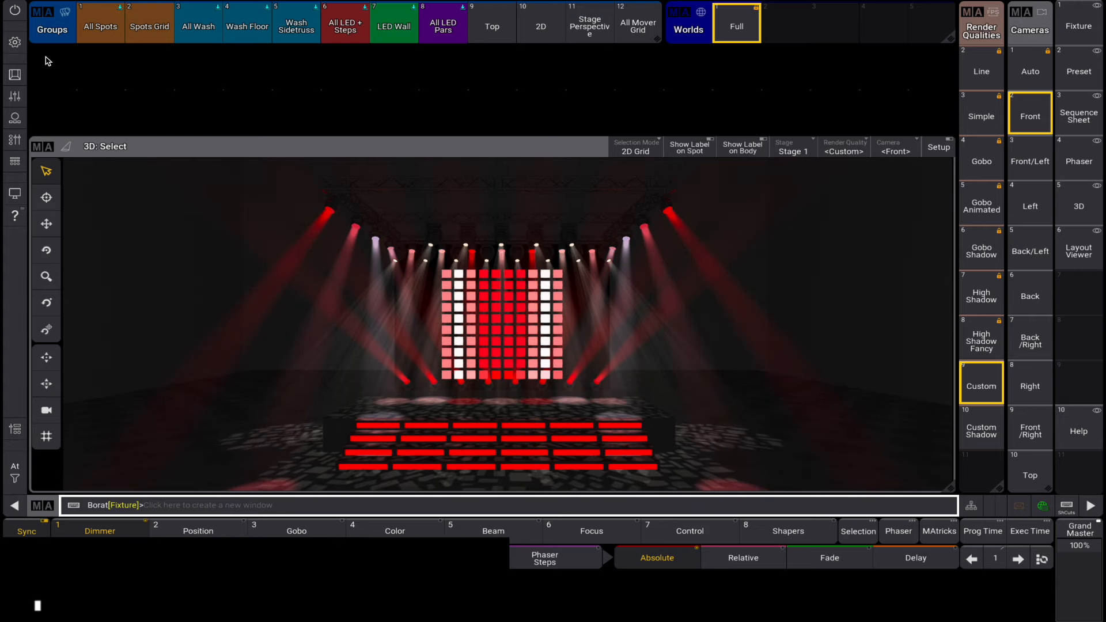
# Step: Add an Appearances pool window and bring up the Store/Label/Edit popup on an empty slot
pyautogui.click(99, 531)
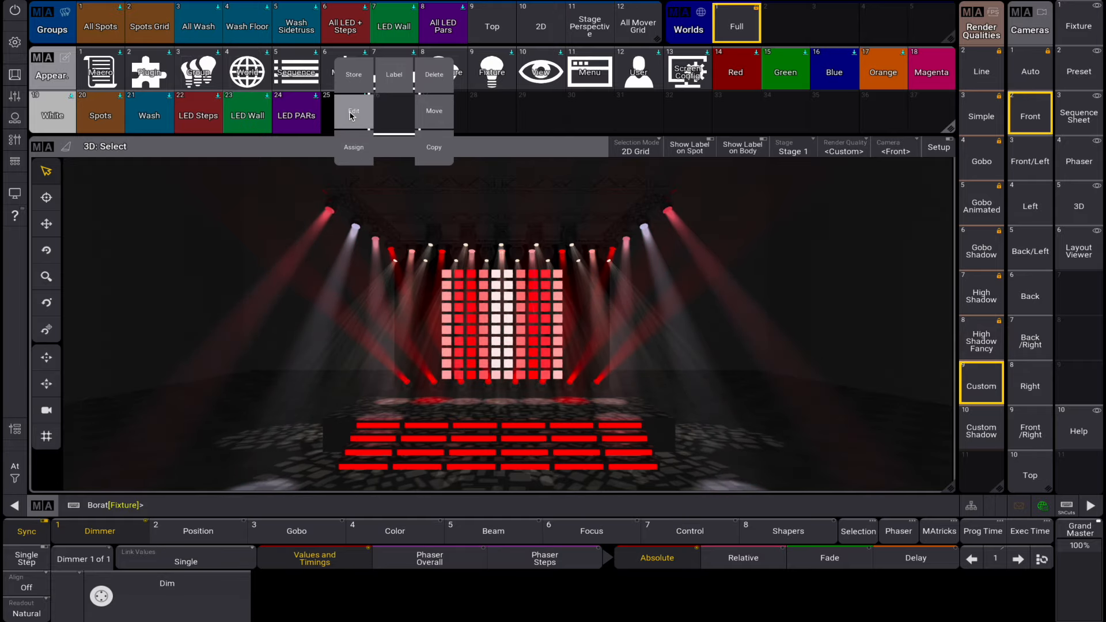
# Step: Import yakshemash.png.xml from the PLMA3 drive as the image of appearance 26
pyautogui.click(353, 110)
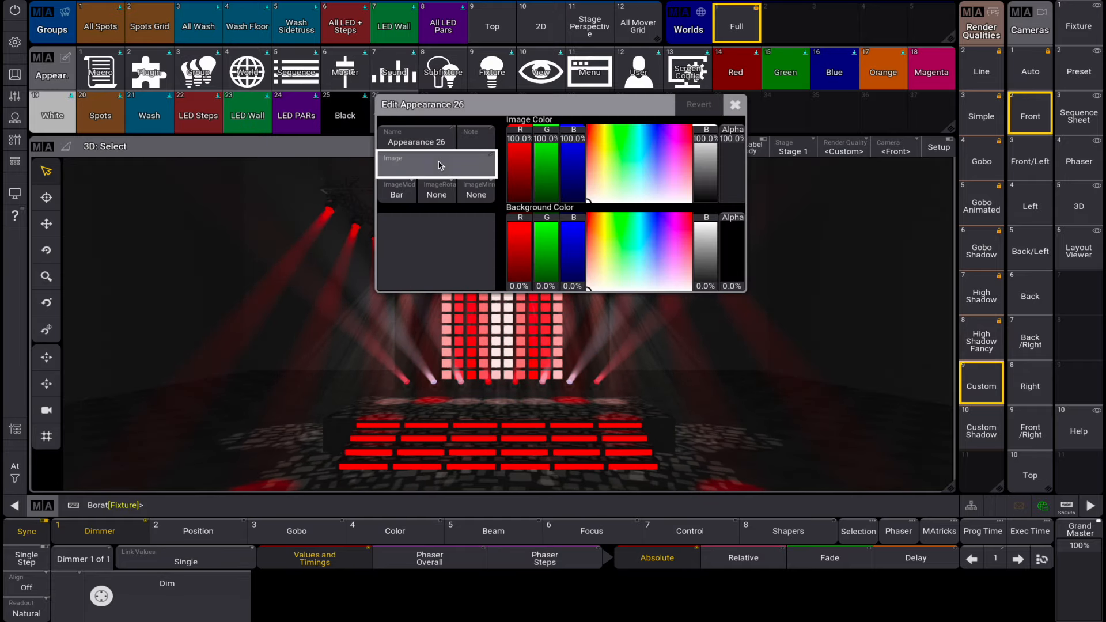
pyautogui.click(437, 164)
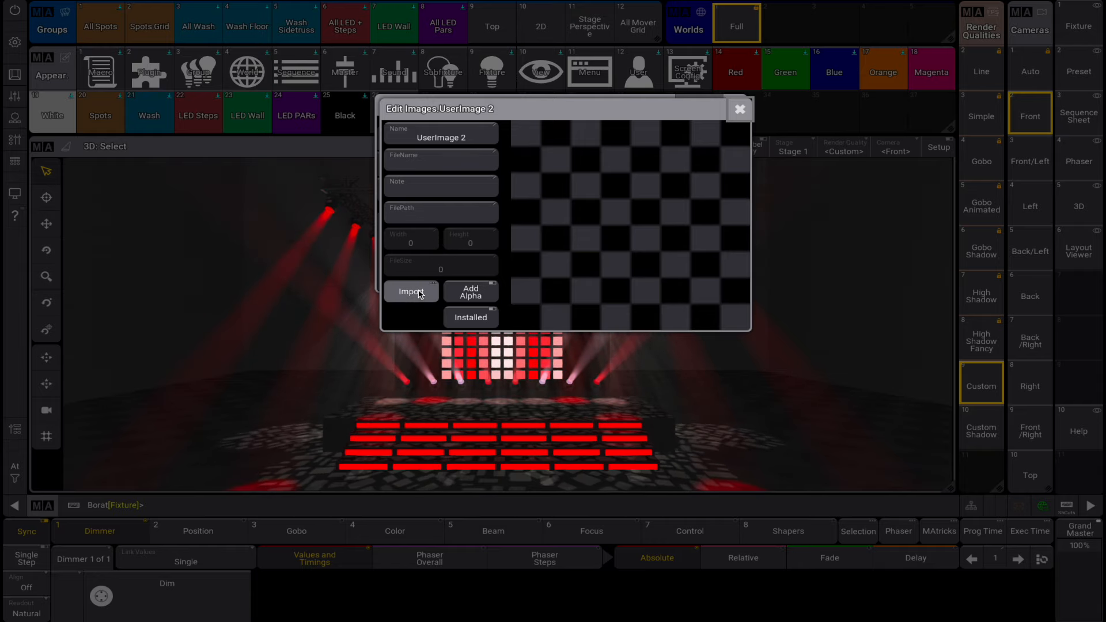
pyautogui.click(410, 291)
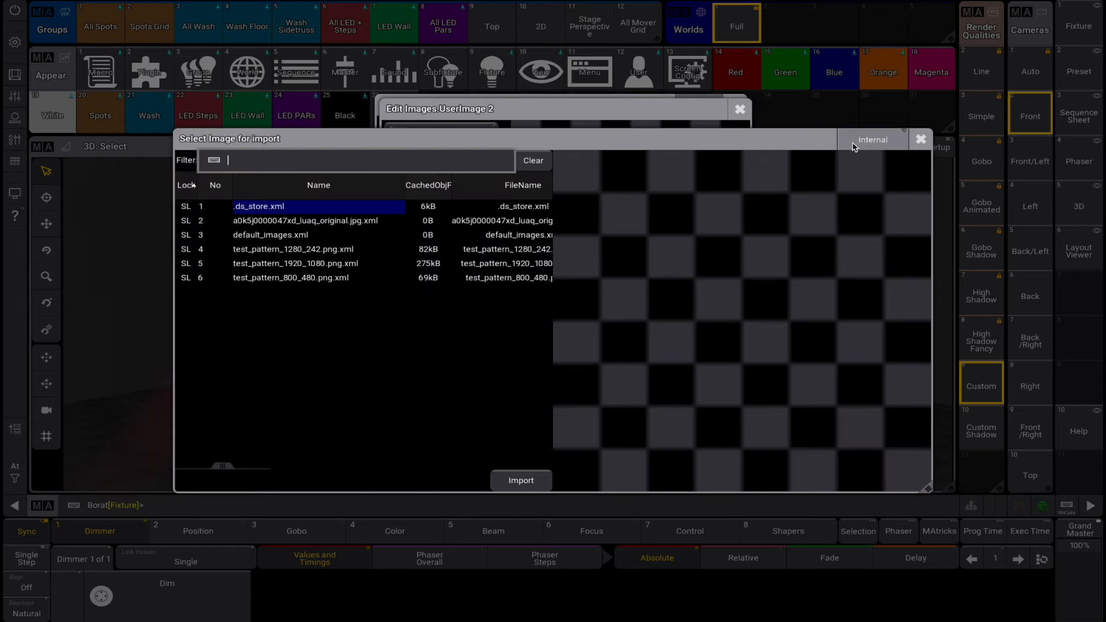
pyautogui.click(873, 139)
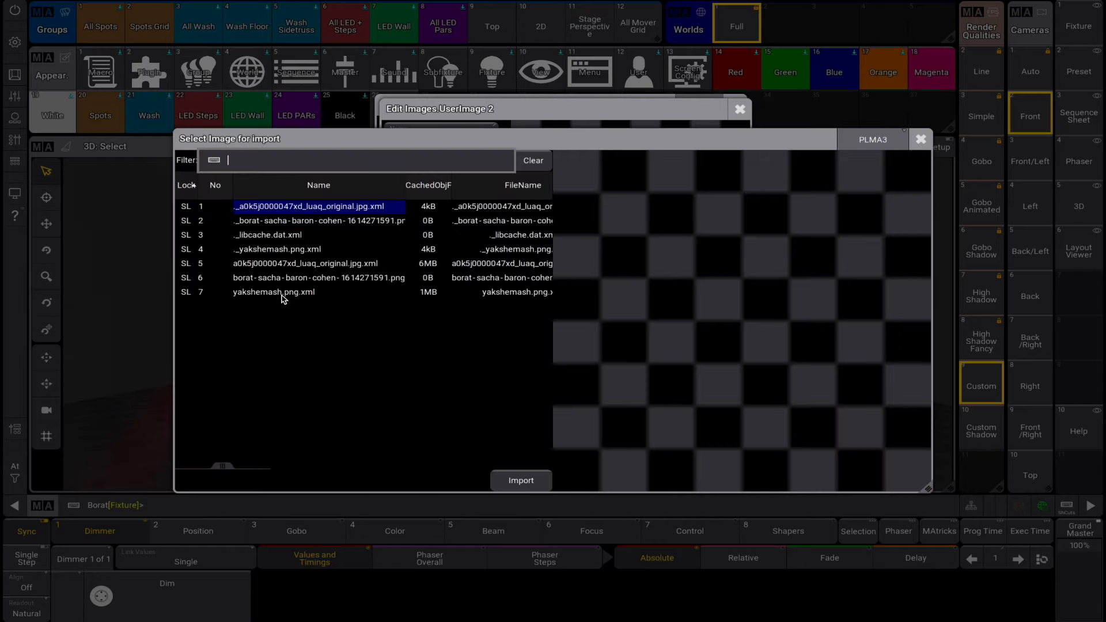
pyautogui.click(274, 292)
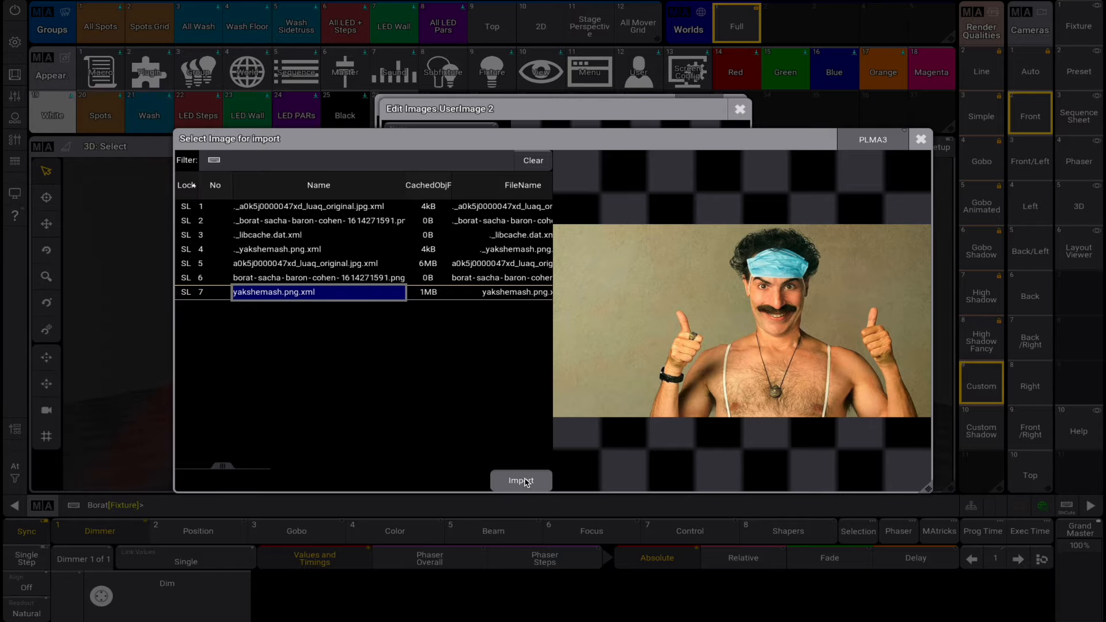
pyautogui.click(521, 481)
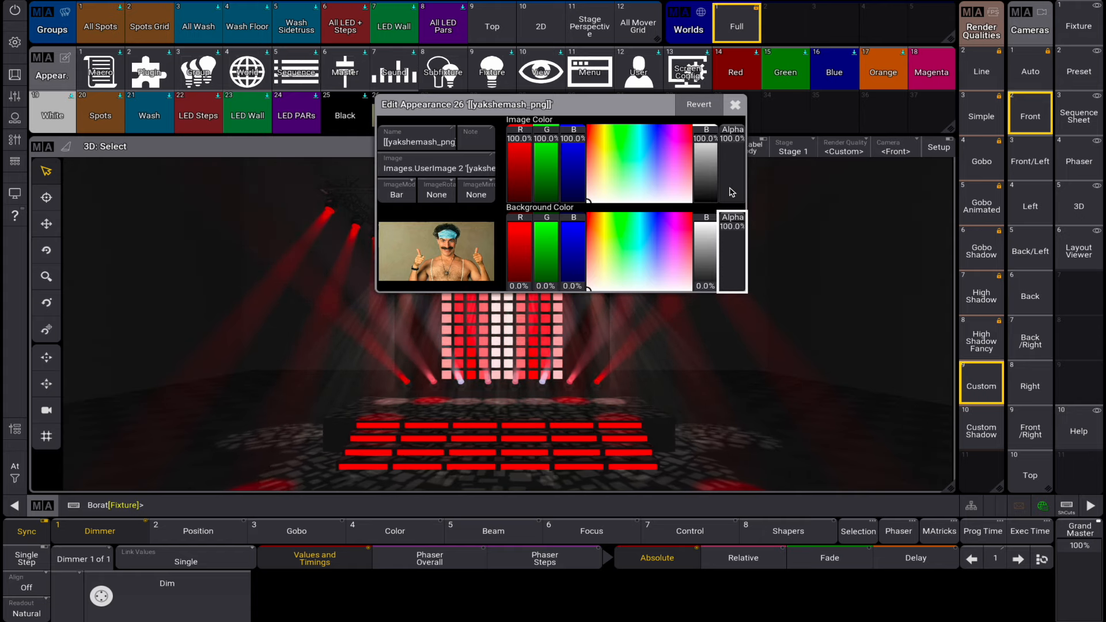
# Step: Relabel appearance 26 from its file name to 'Great Success'
pyautogui.click(735, 104)
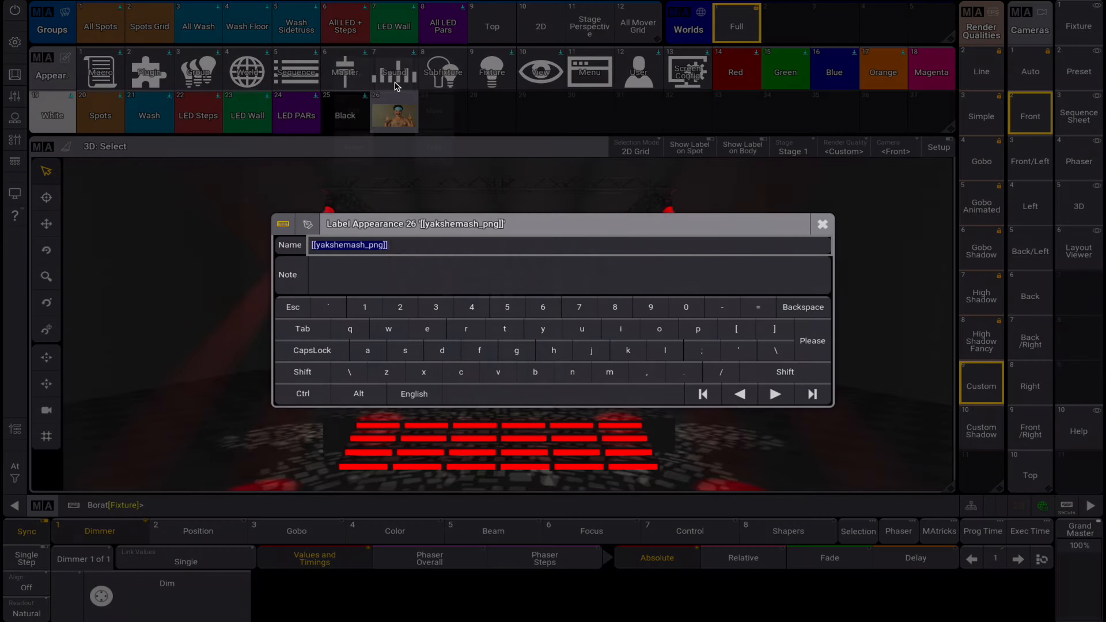
pyautogui.write('Great Succes')
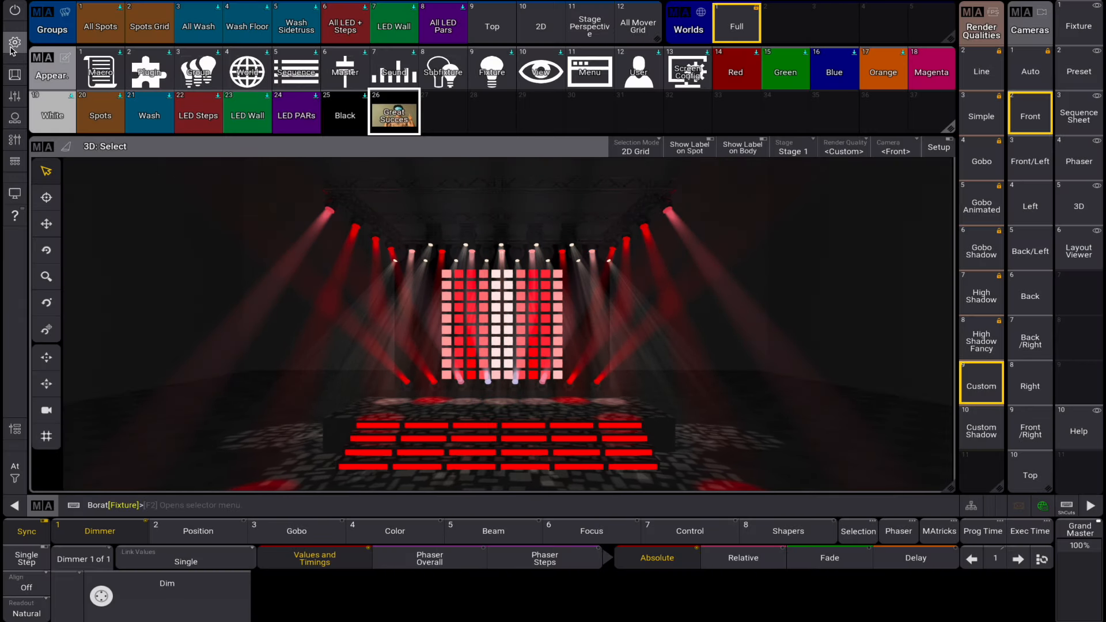
# Step: Assign appearance 26 to the Borat user in User Configuration
pyautogui.click(590, 69)
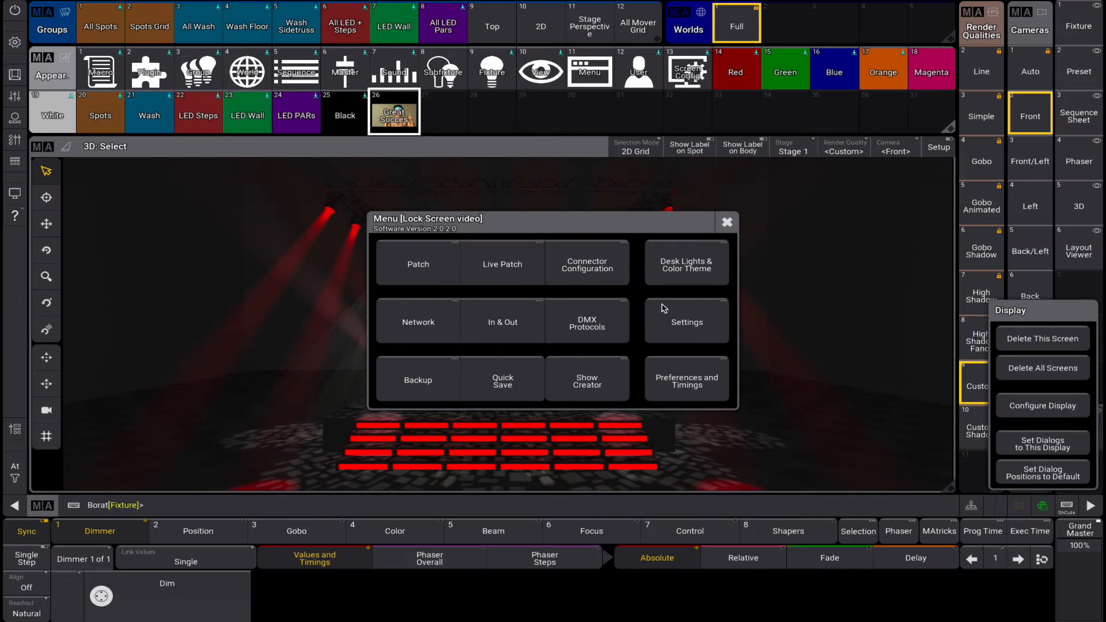
pyautogui.click(686, 321)
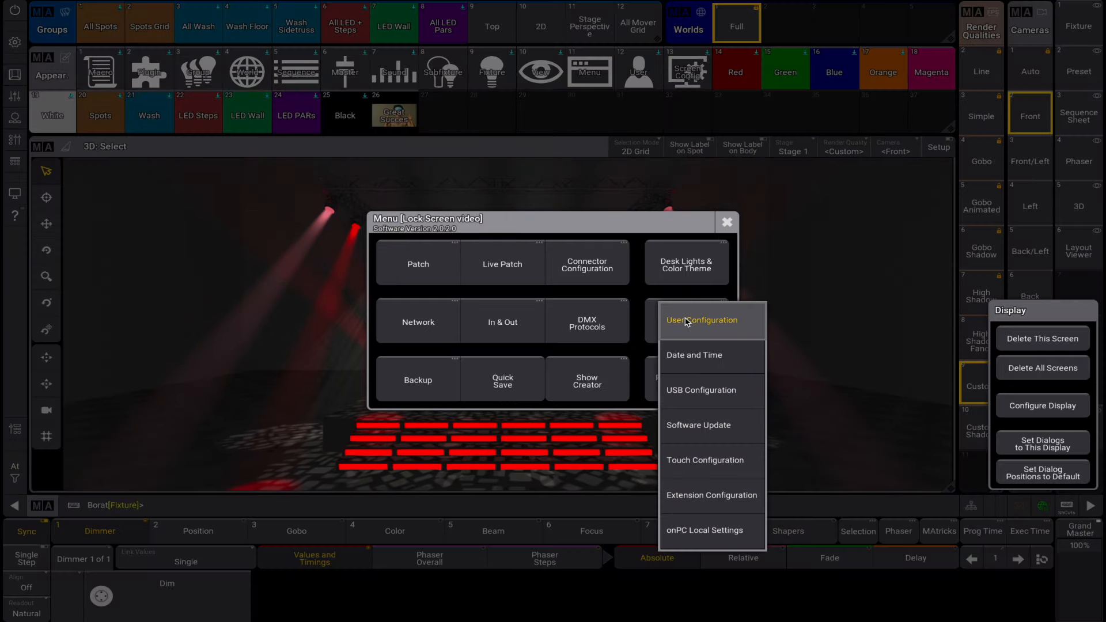
pyautogui.click(702, 320)
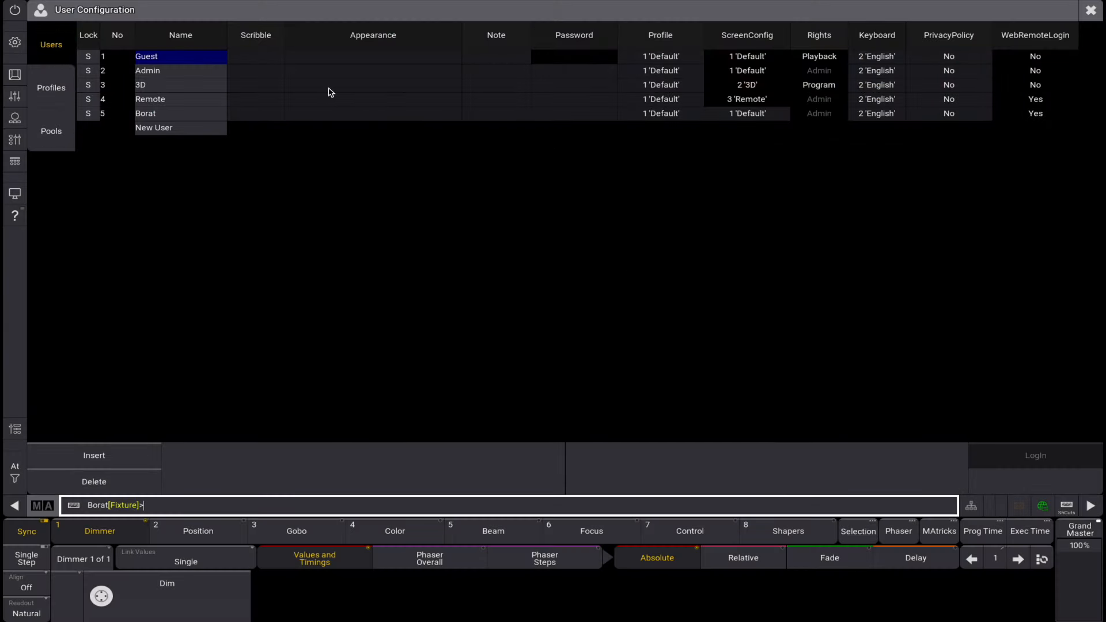
pyautogui.click(372, 114)
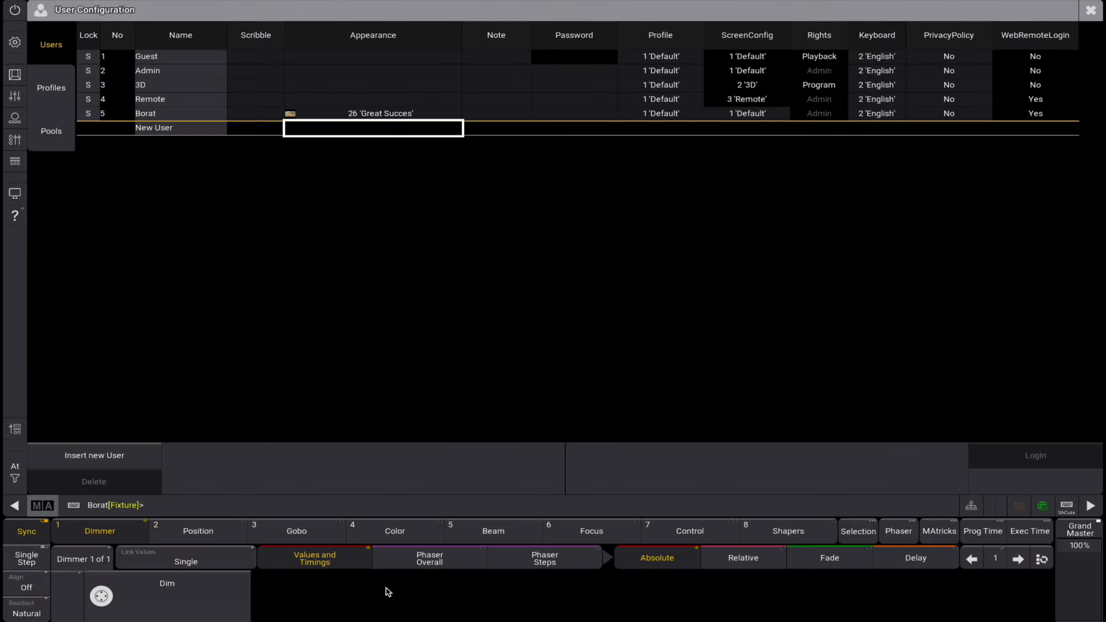
pyautogui.moveTo(1067, 72)
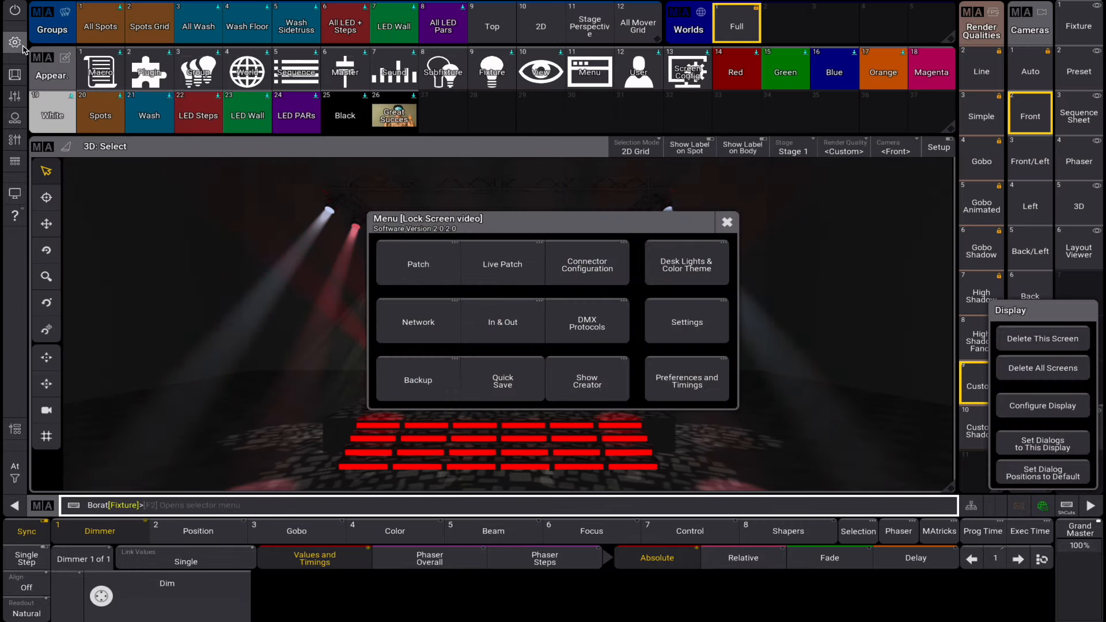
# Step: Bring up the active default color theme for editing via Desk Lights & Color Theme
pyautogui.click(686, 263)
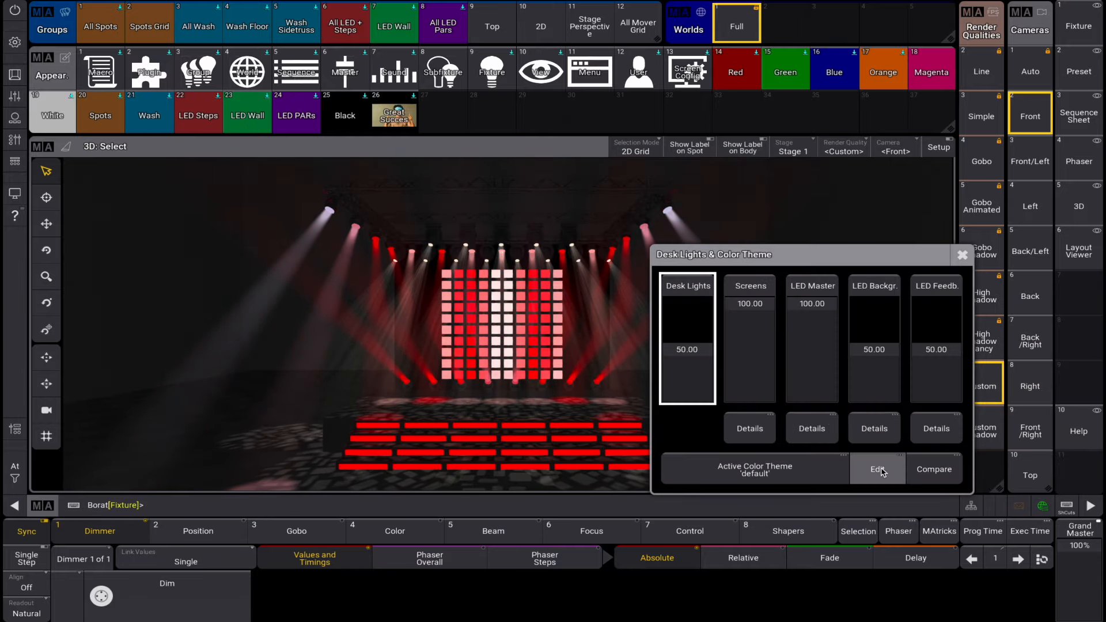
pyautogui.click(877, 469)
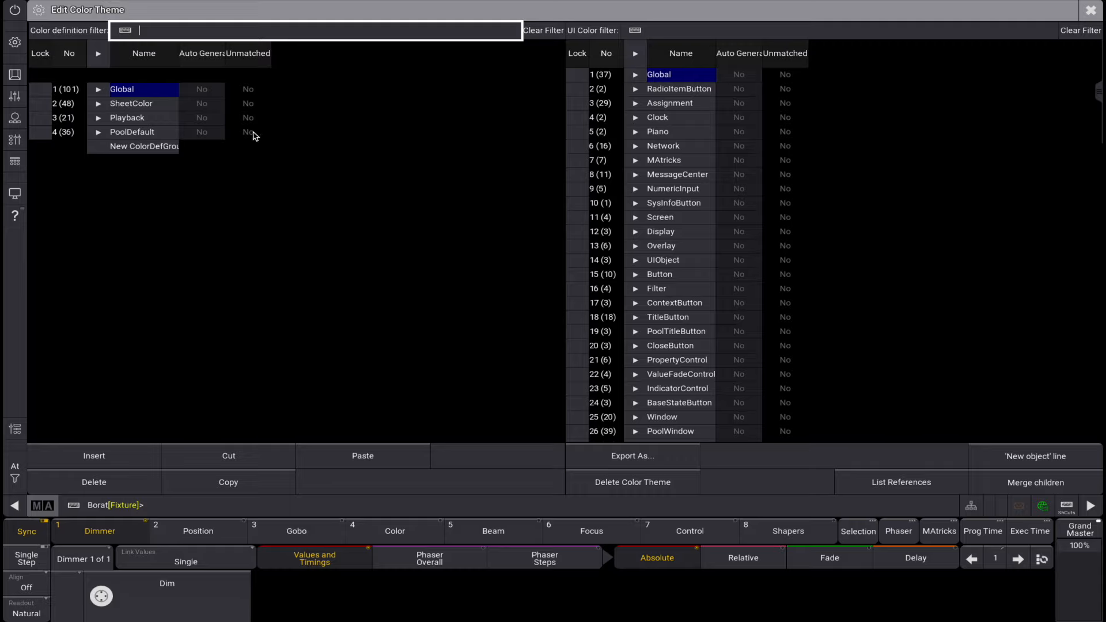
# Step: Create a new ColorDefGroup labeled DeskLockRemoval with one new white color definition
pyautogui.click(144, 146)
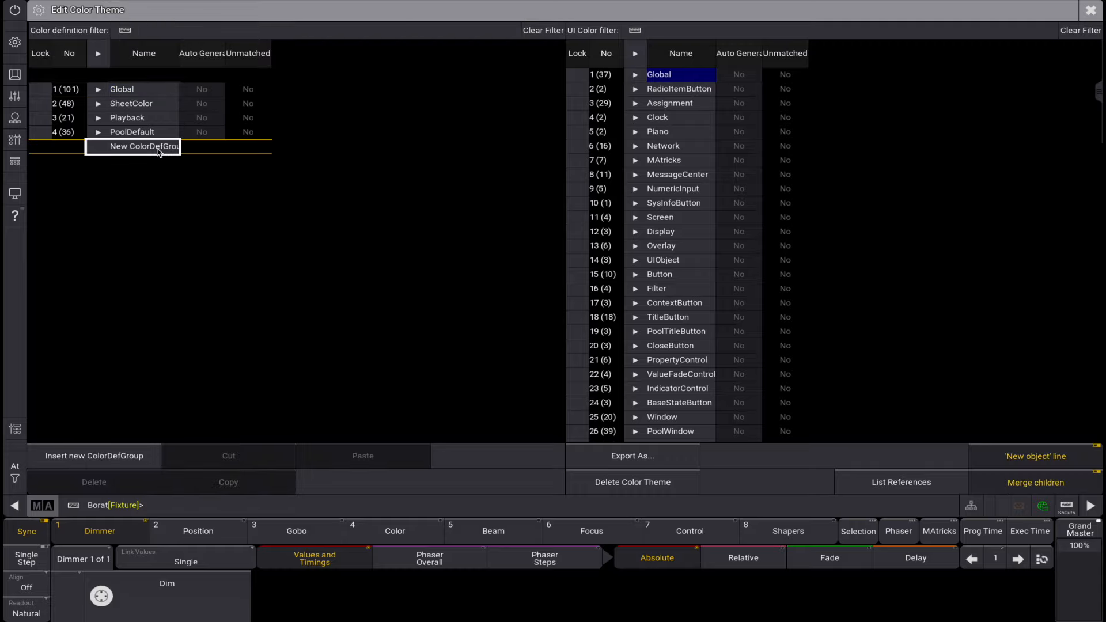
pyautogui.click(144, 146)
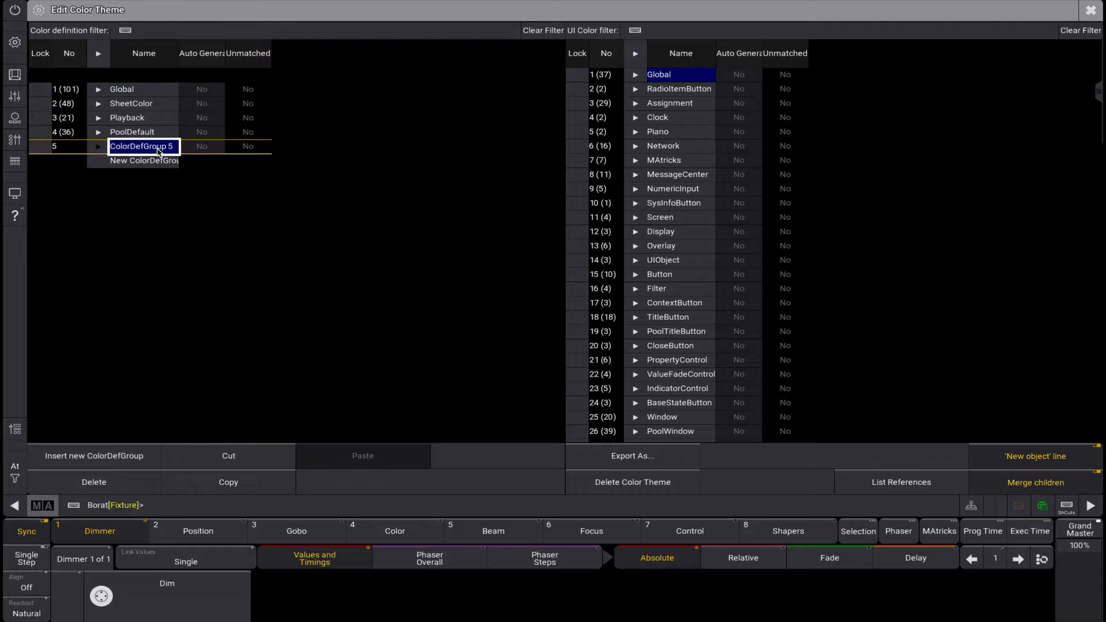
pyautogui.doubleClick(143, 146)
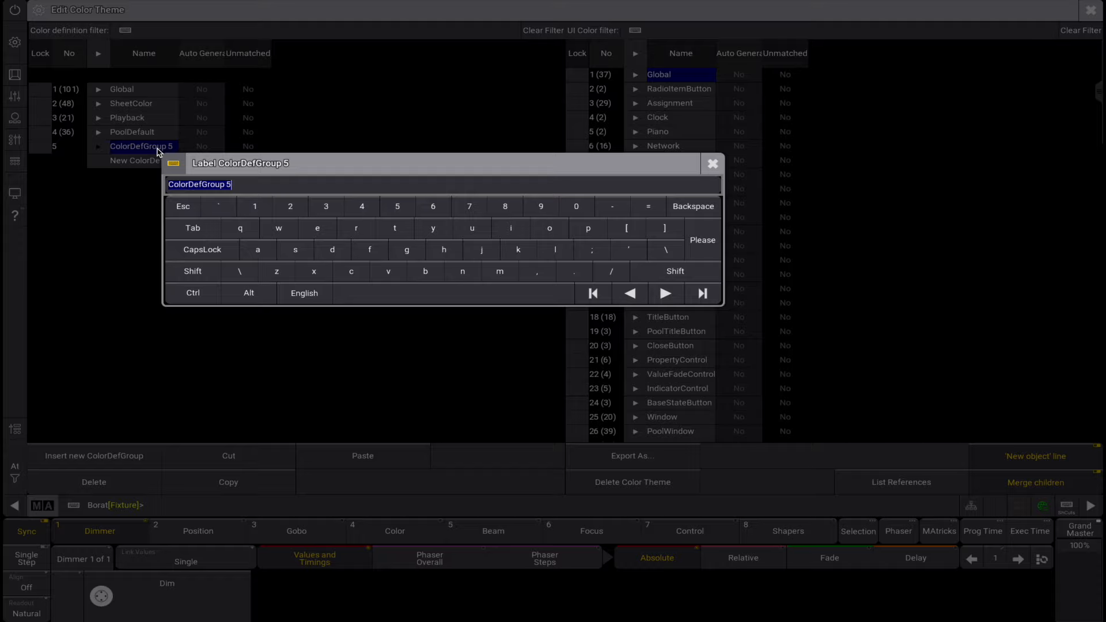
pyautogui.write('DeskLockRemova')
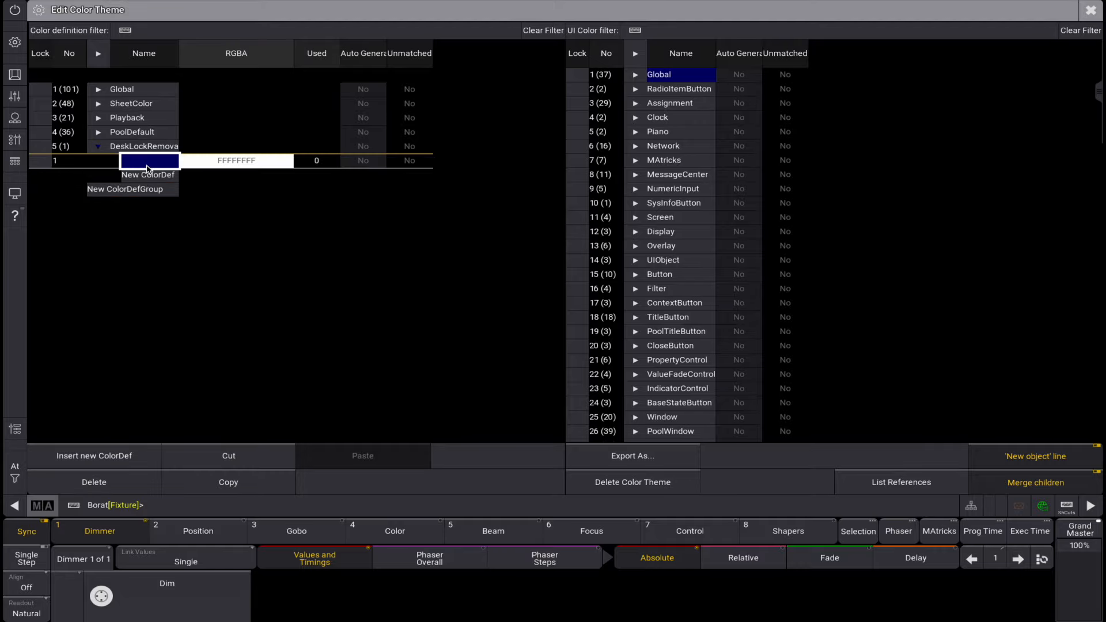
# Step: Name the new color definition No Font and set its RGBA to fully transparent FFFFFF00
pyautogui.doubleClick(148, 161)
pyautogui.write('No Font')
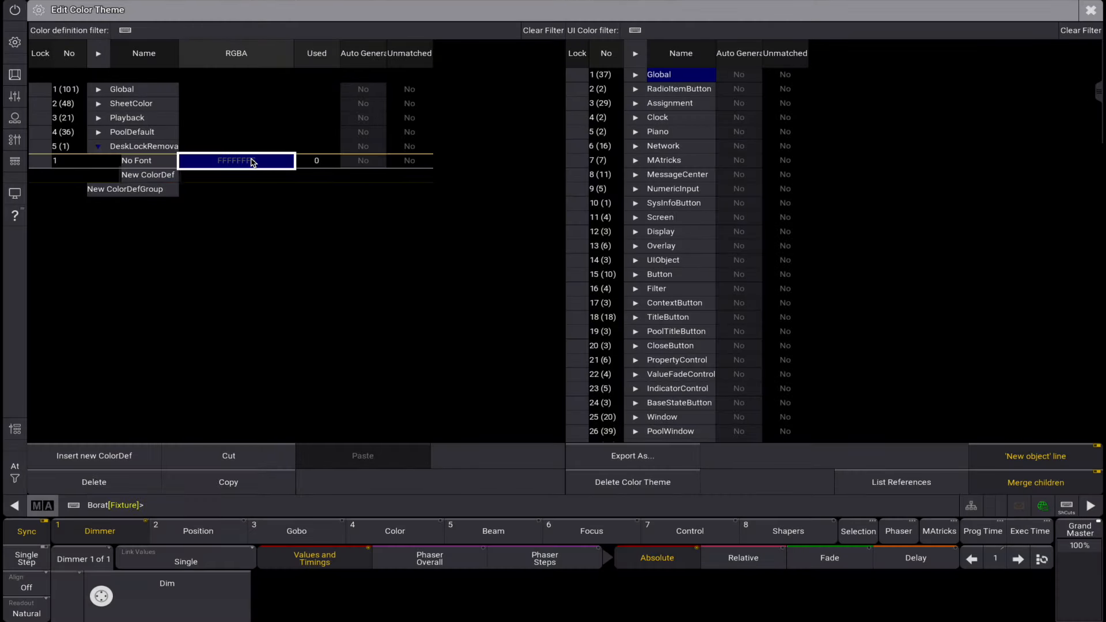
pyautogui.click(236, 160)
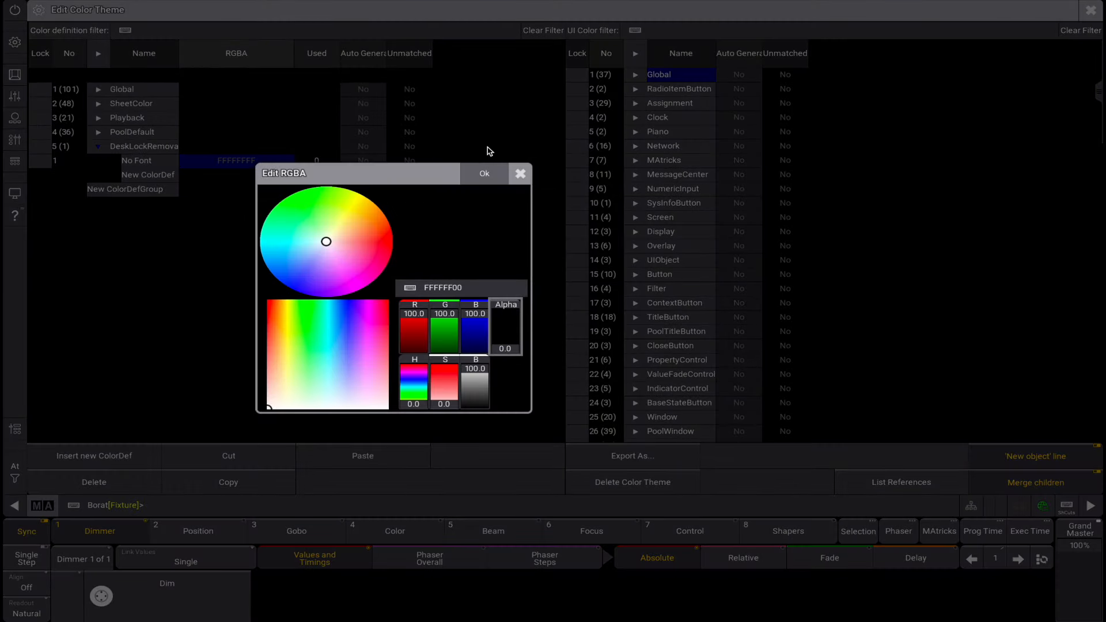
pyautogui.click(484, 174)
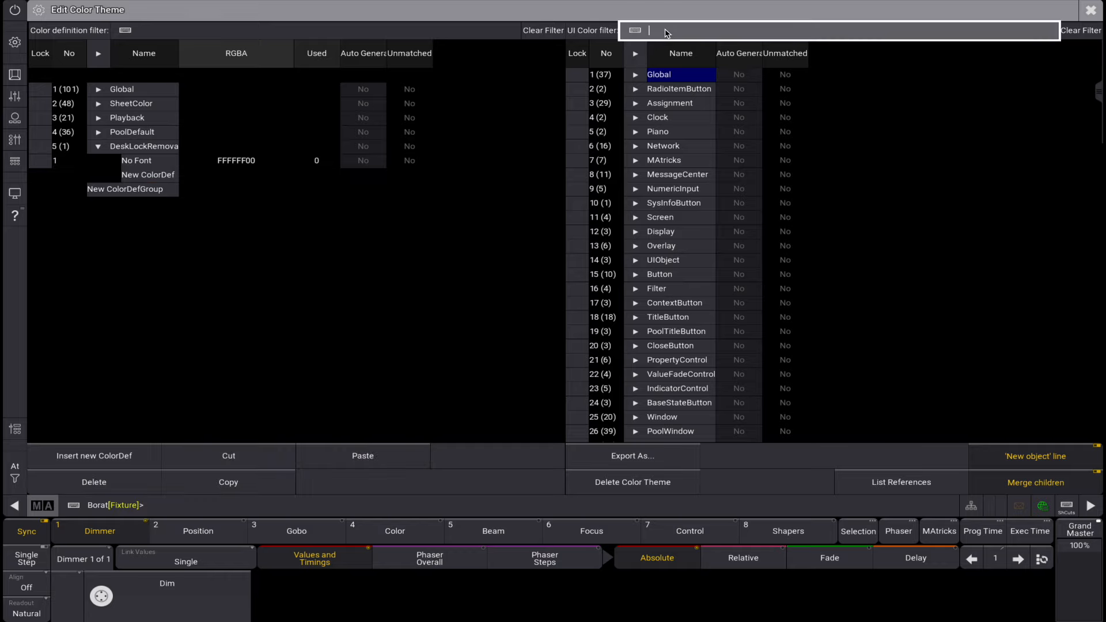
# Step: Filter UI colors by 'desk' and set DeskLock Text's ColorDefRef to DeskLockRemoval No Font
pyautogui.write('deskl')
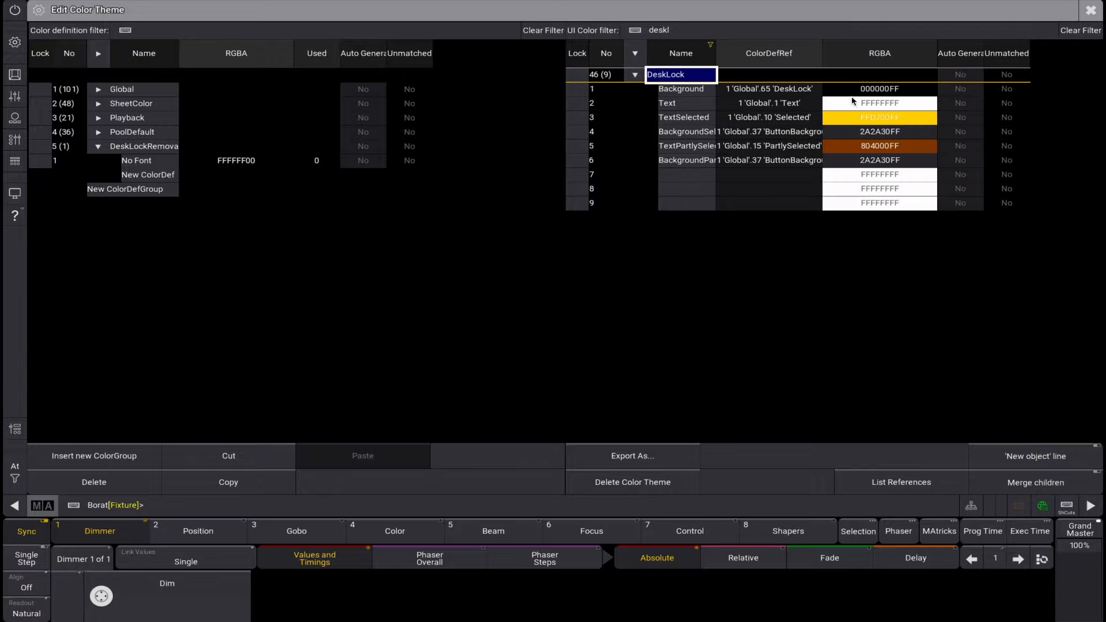
pyautogui.click(768, 103)
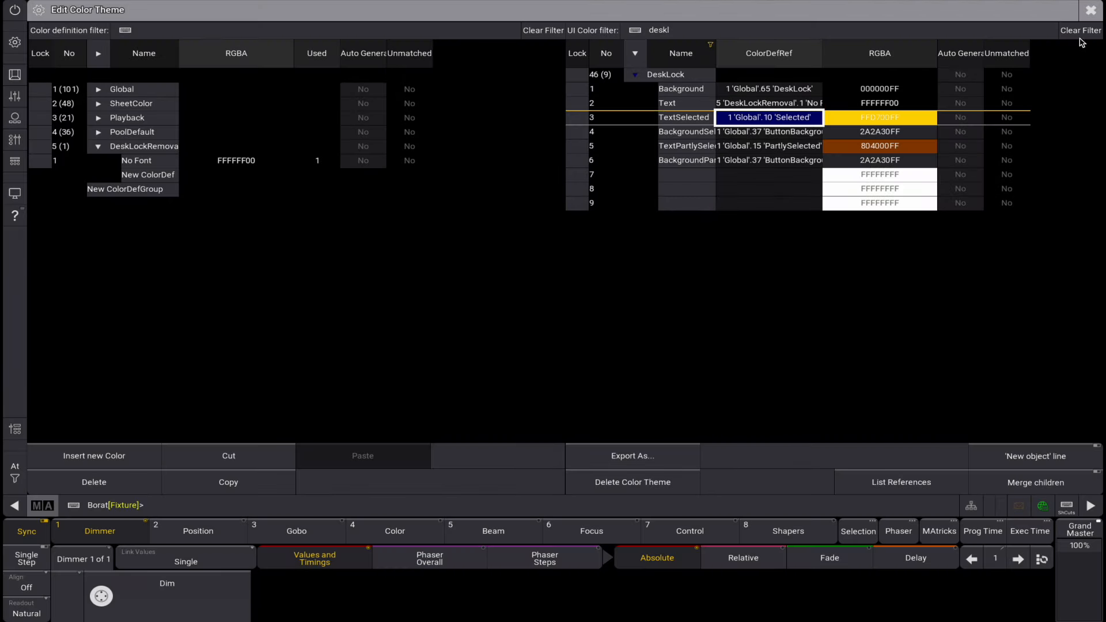
pyautogui.moveTo(1069, 53)
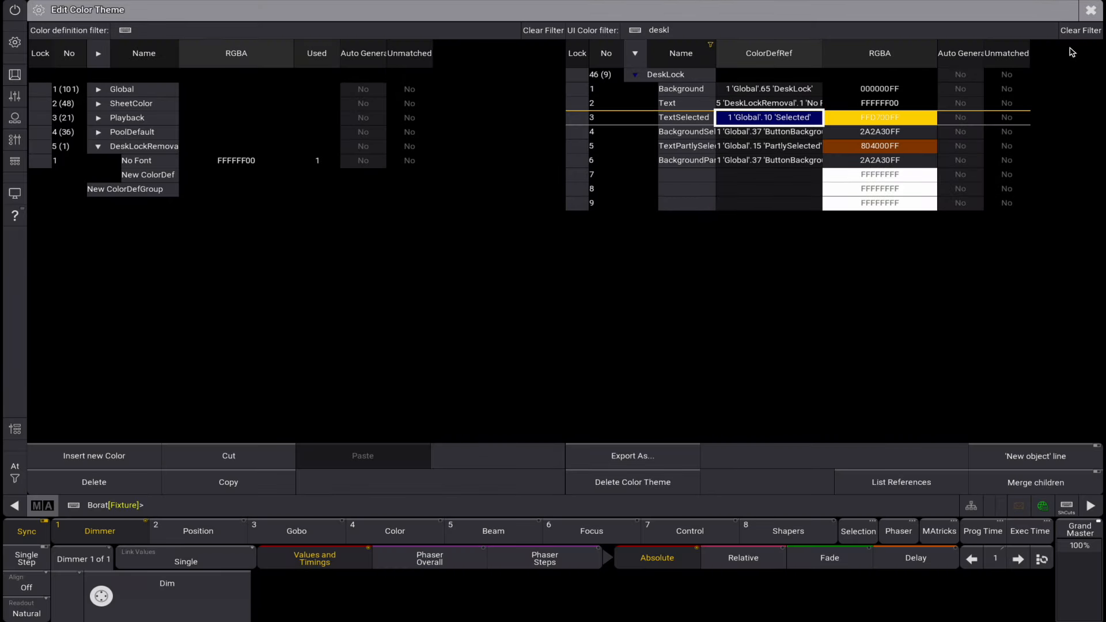